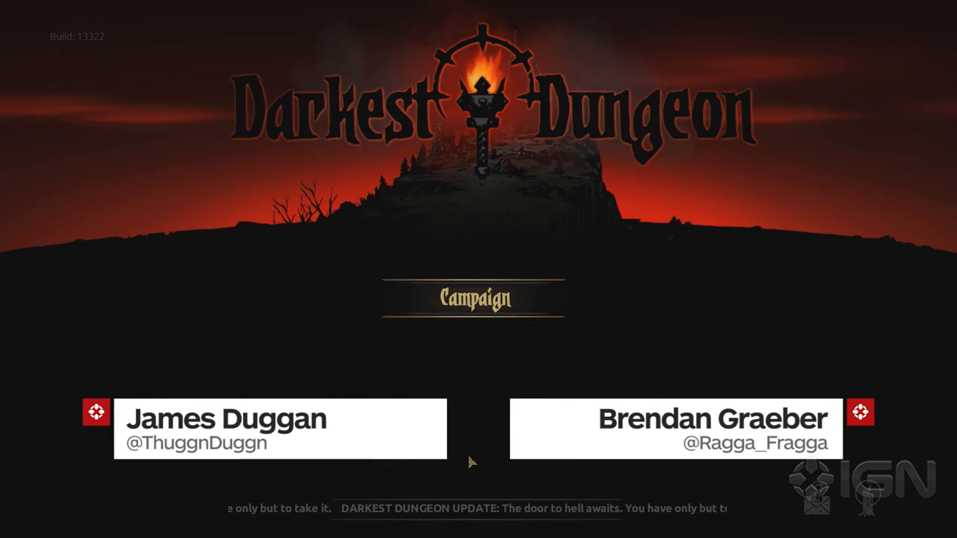
- Start the campaign from the title screen and load into the hamlet estate
click(473, 297)
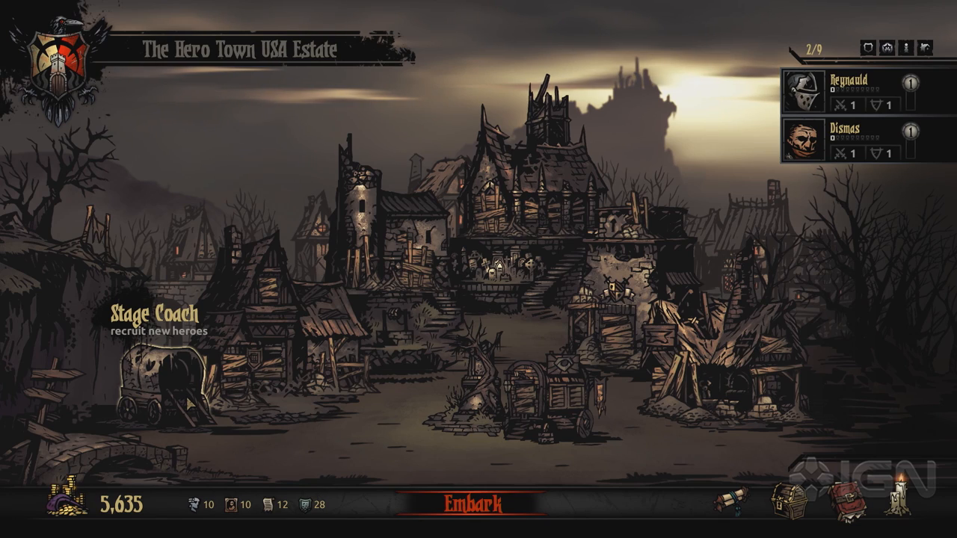
- Enter the backer name Nicolette at the Stage Coach and call her to the hamlet
click(162, 321)
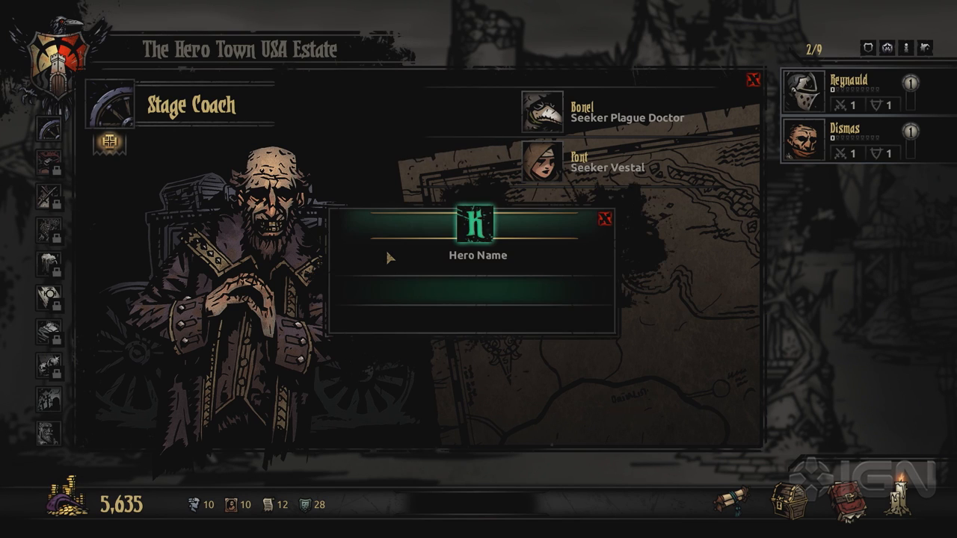
text(Ni)
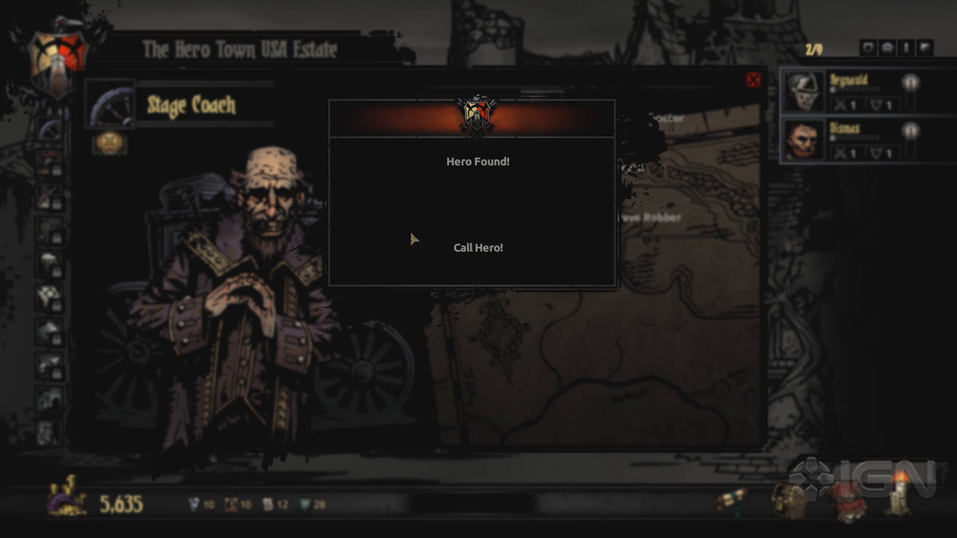
click(479, 248)
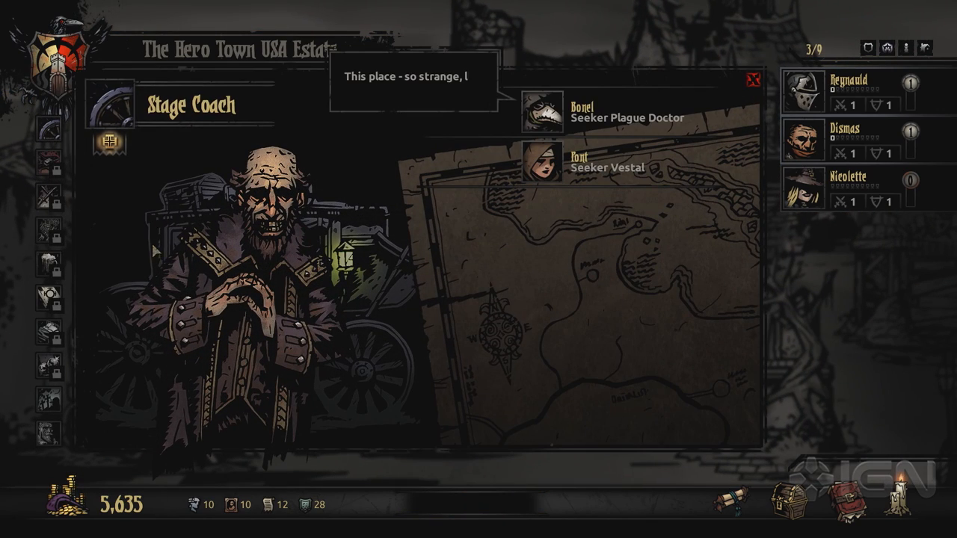
- Call backer hero SolidStrider, a Seeker Highwayman, and view his character sheet
click(119, 136)
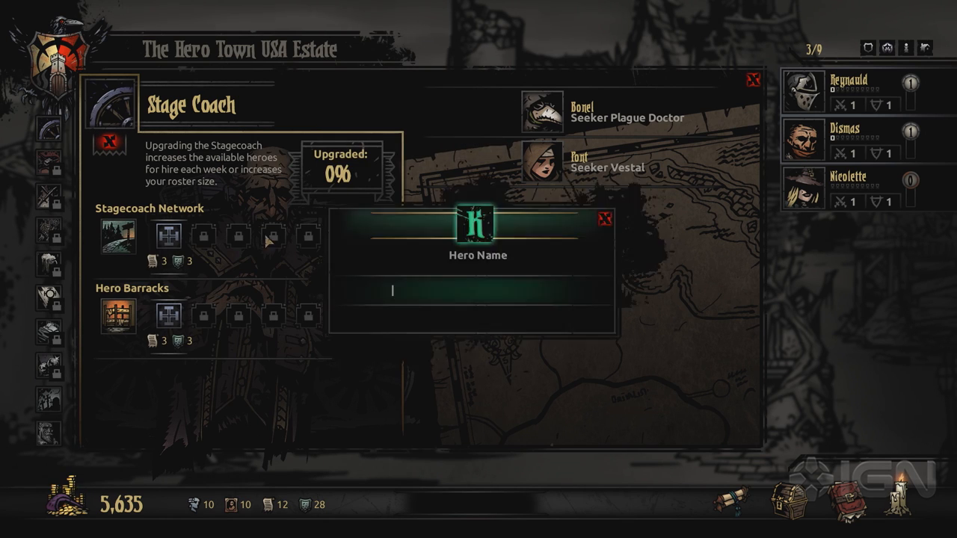
text(Soli)
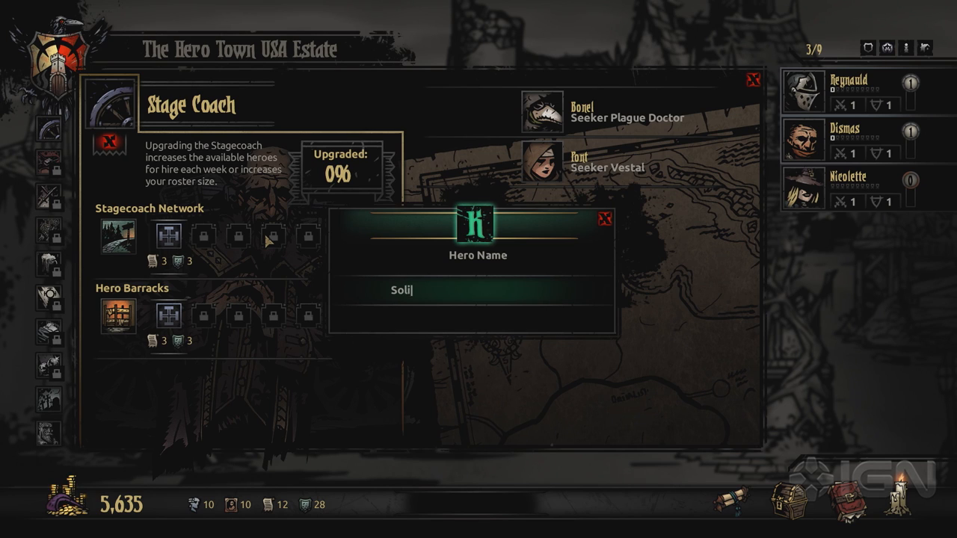
text(dst)
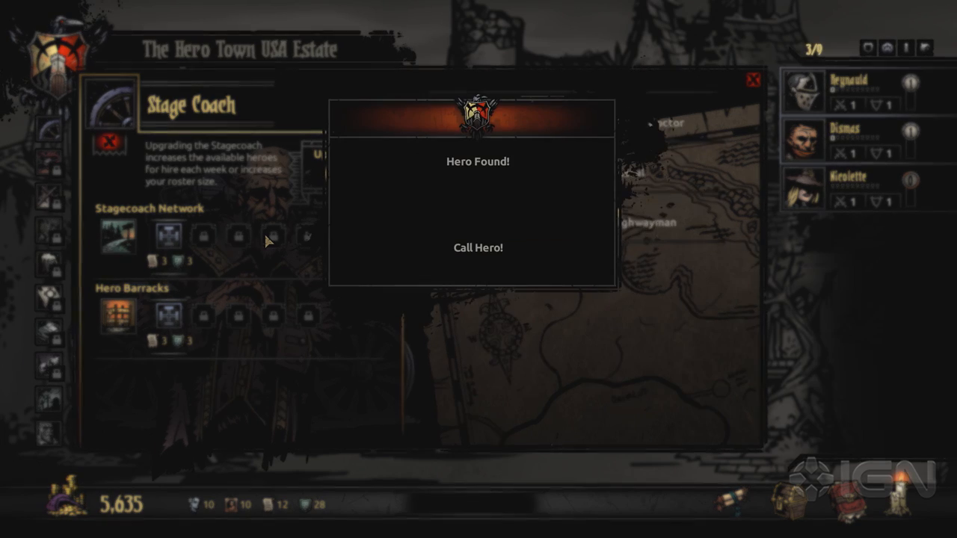
click(478, 248)
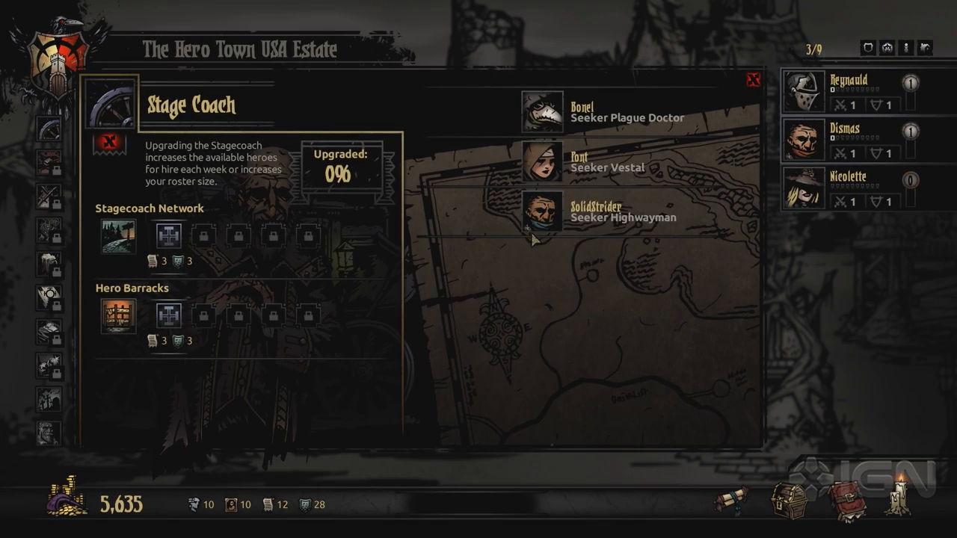
click(545, 208)
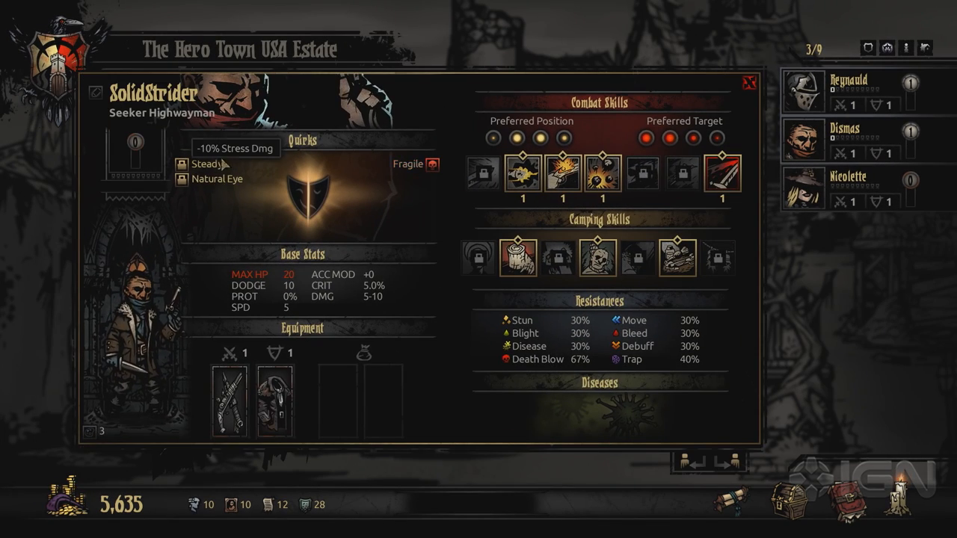
mouse_move(212, 163)
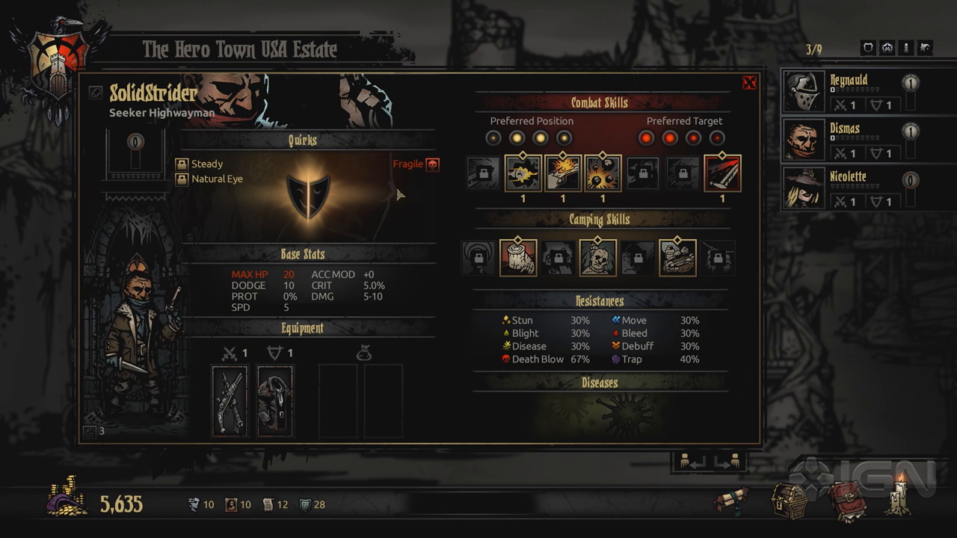
mouse_move(604, 176)
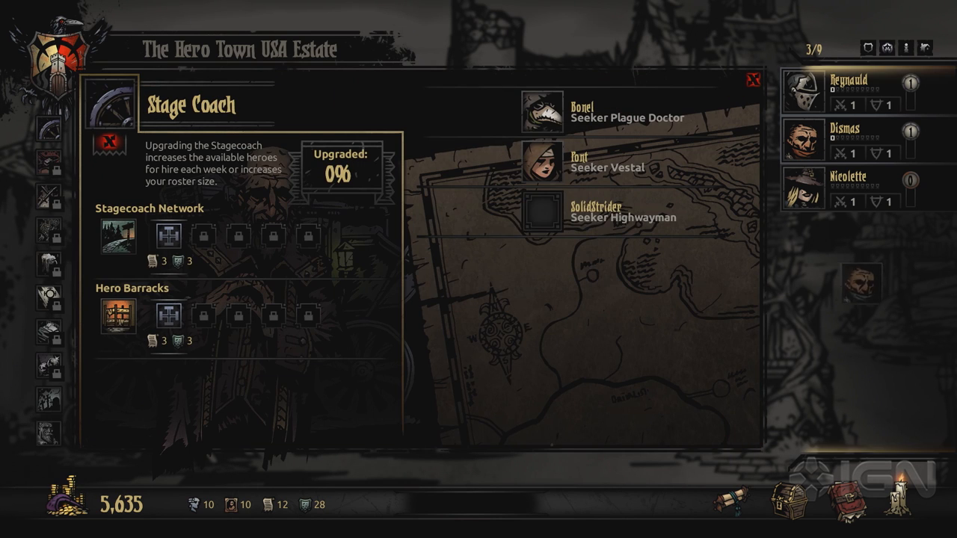
- Place SolidStrider in the roster; the misspelled name Cardono is rejected as an Invalid Hero
click(537, 208)
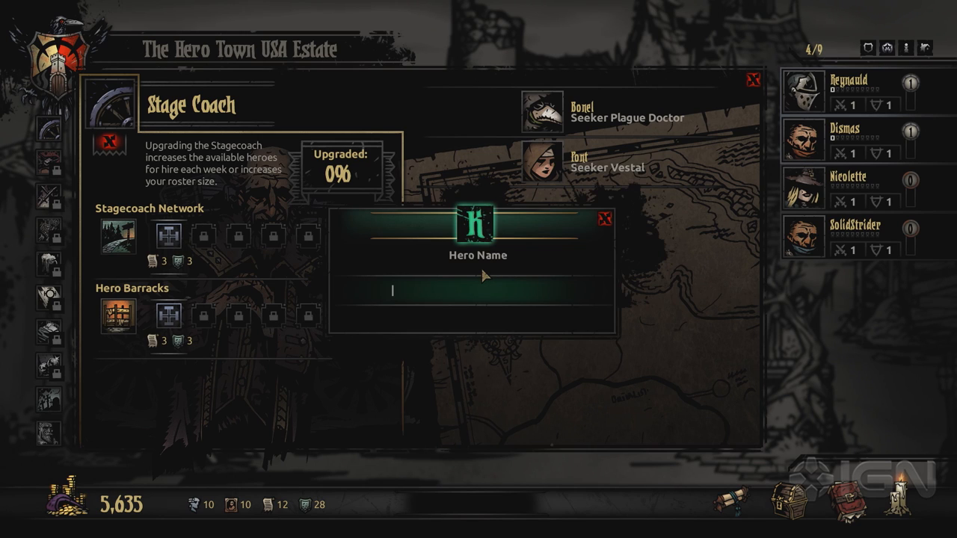
text(Cardono)
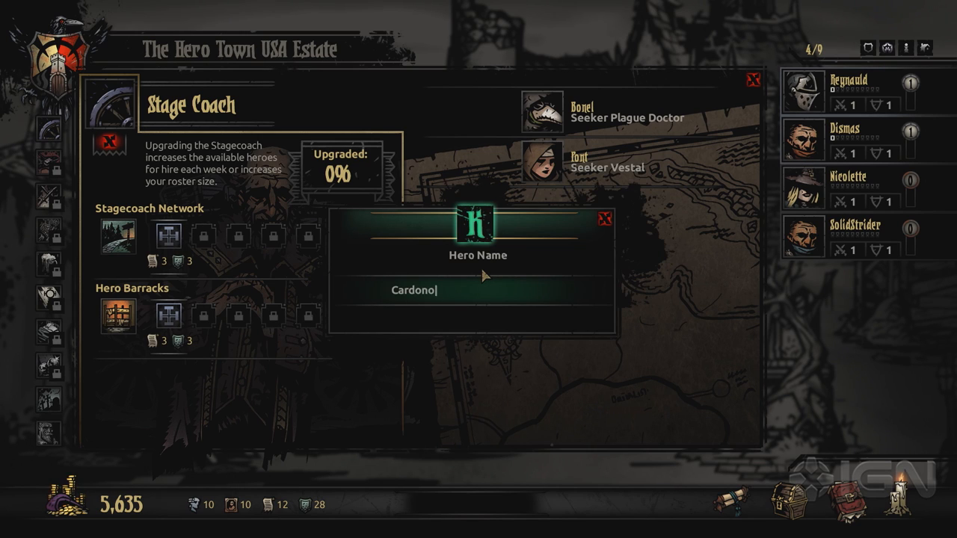
key(enter)
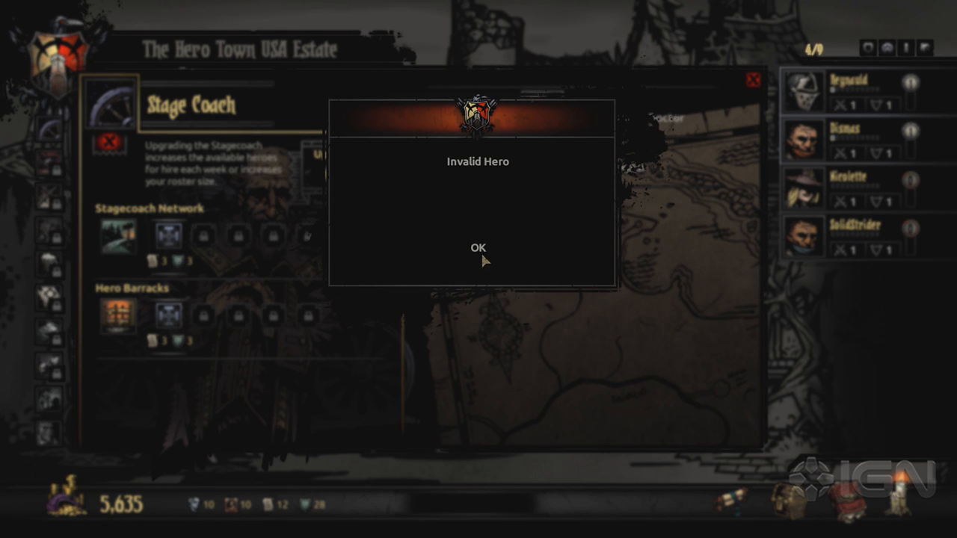
click(479, 248)
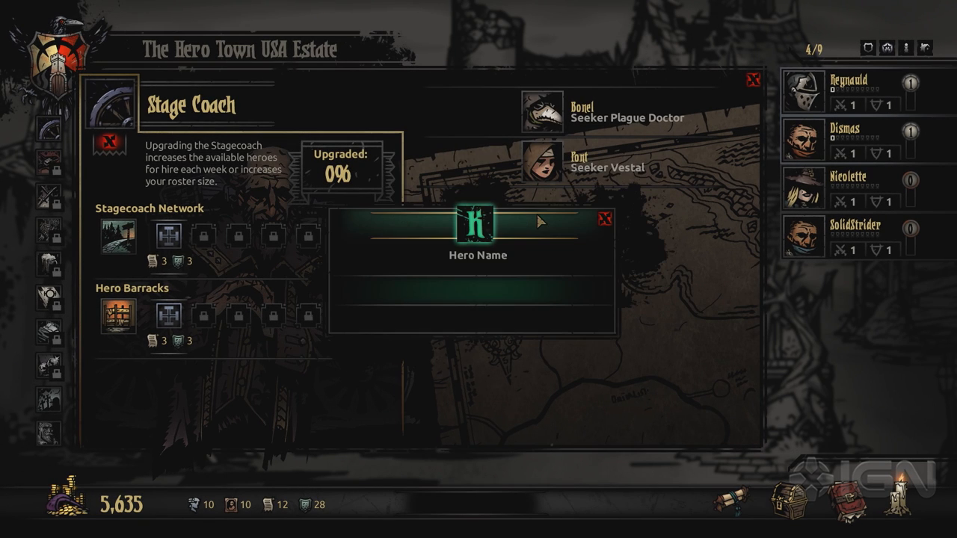
- Re-enter the name as Cardano so a Hero Found result returns
text(Cardo)
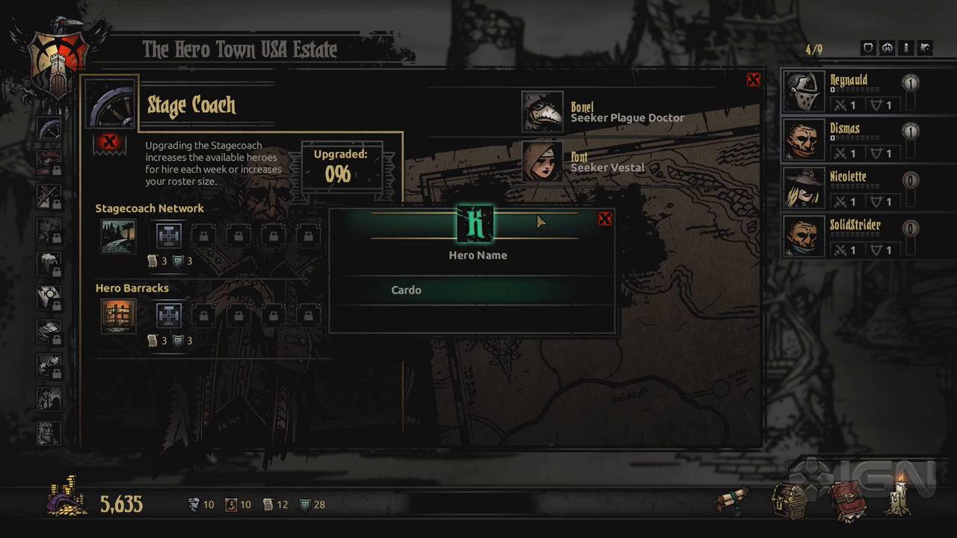
text(no)
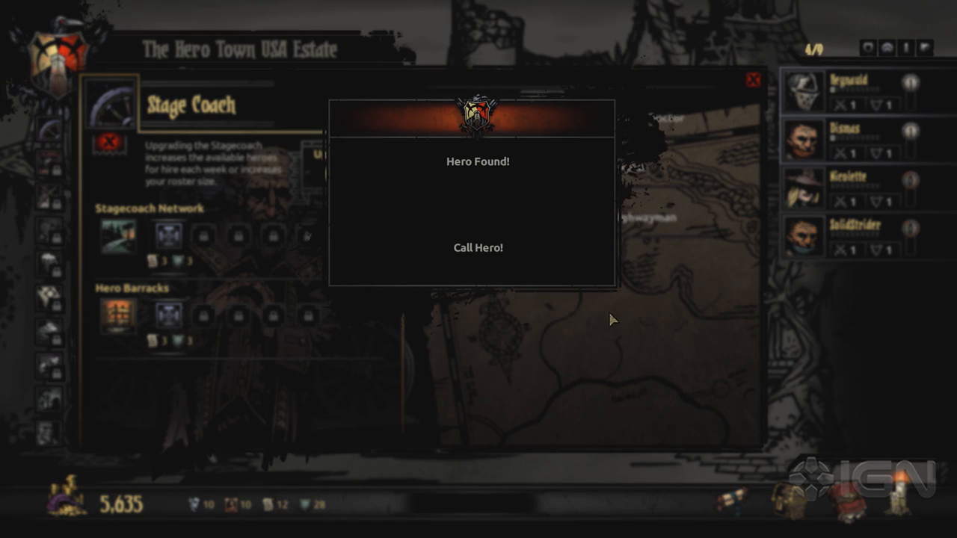
- Call Cardano into the roster and enter the name Kanine for the Seeker Houndmaster
click(477, 248)
text(Ka)
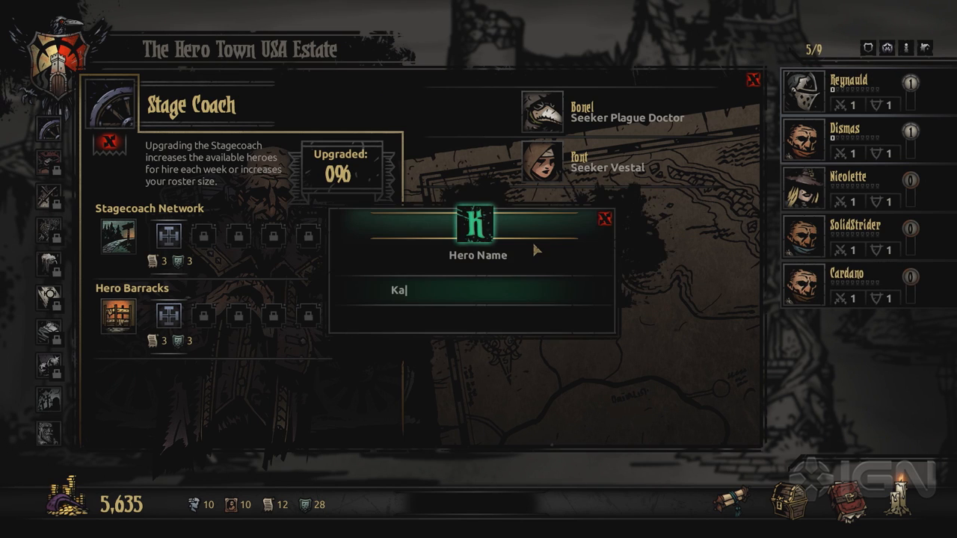
text(nine)
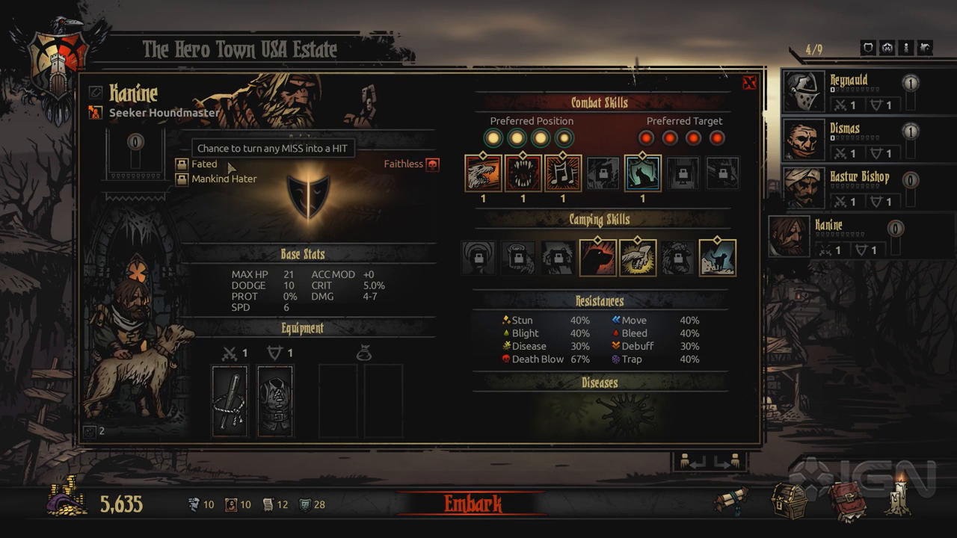
mouse_move(362, 182)
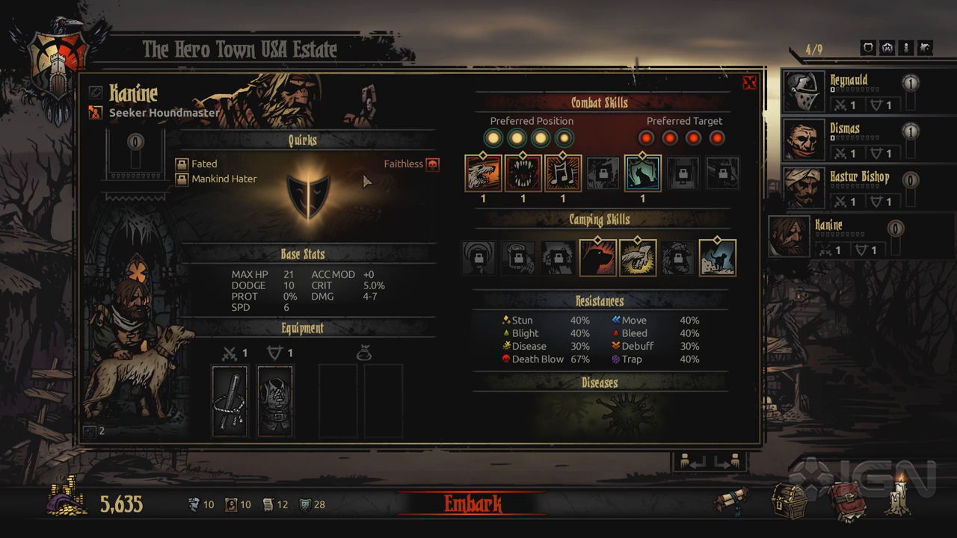
mouse_move(404, 163)
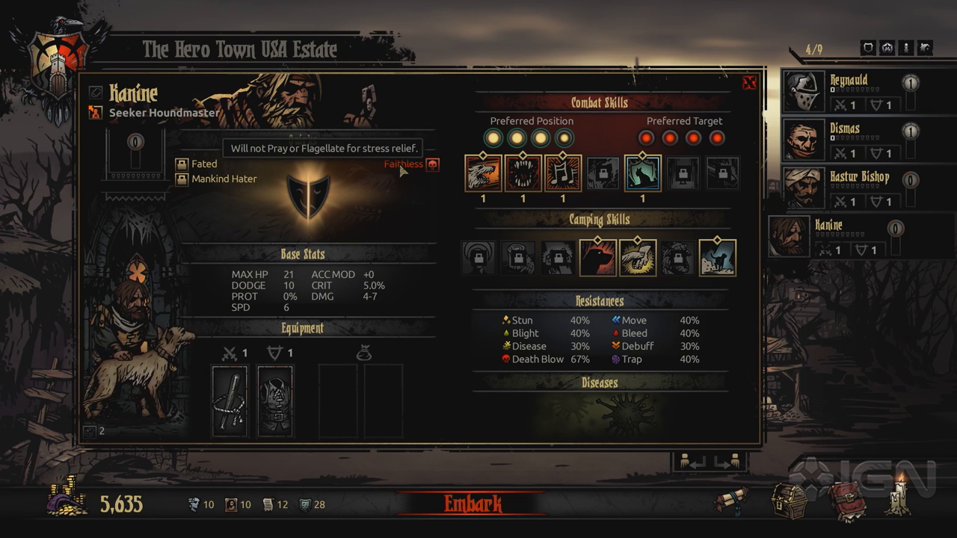
mouse_move(371, 187)
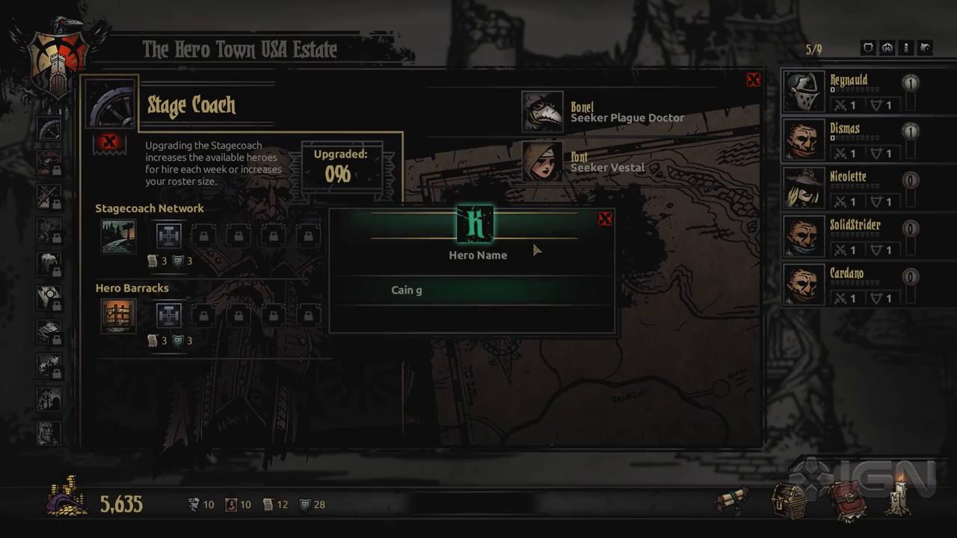
- Enter Cain Greaves, a Seeker Highwayman, and view his character sheet
text(reave)
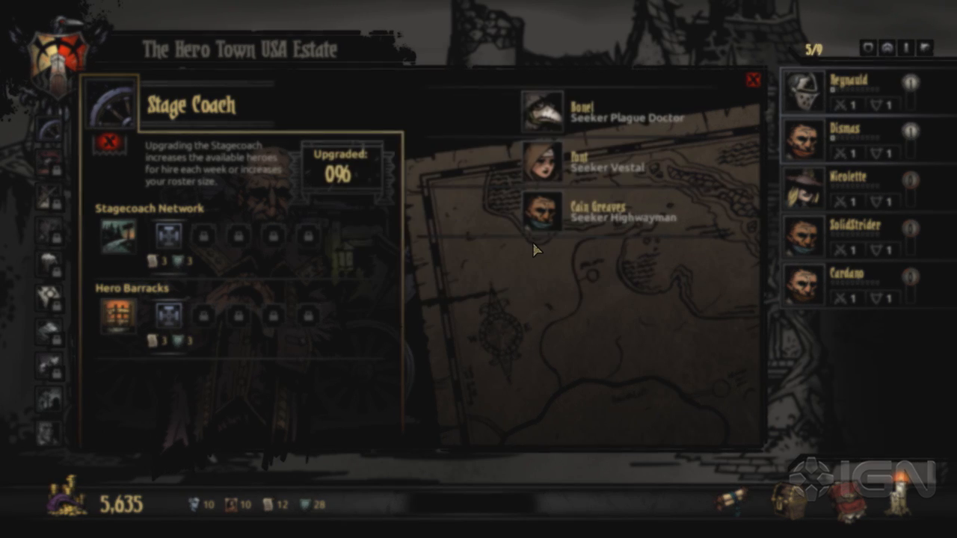
click(542, 208)
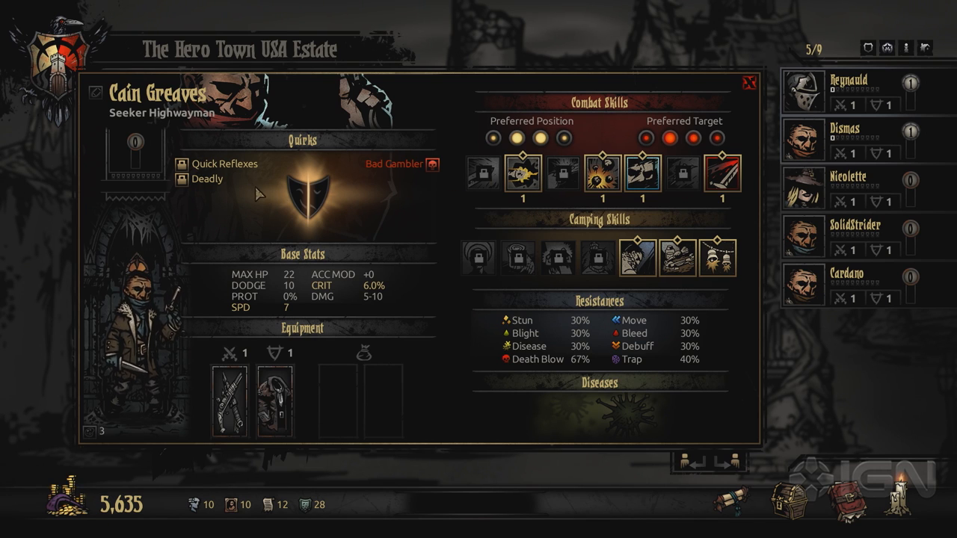
mouse_move(311, 207)
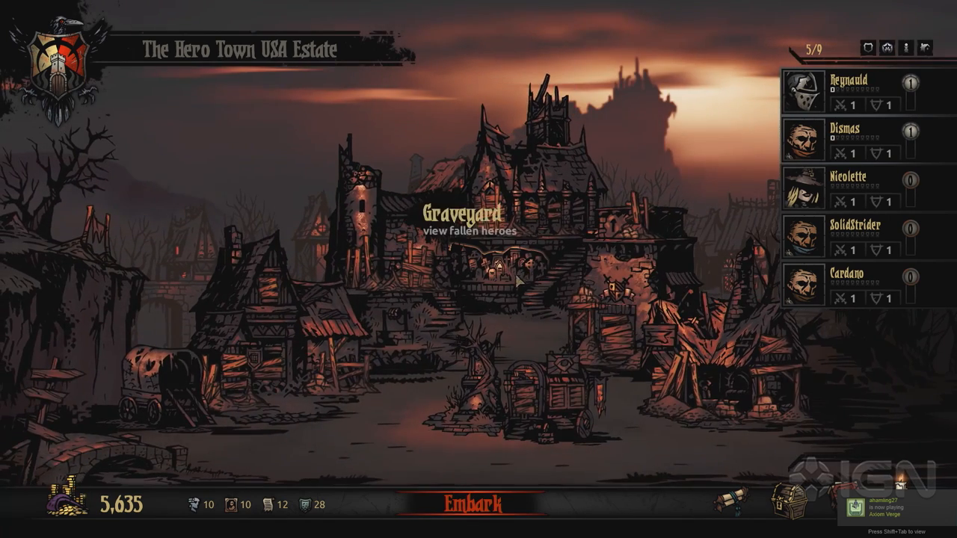
mouse_move(508, 321)
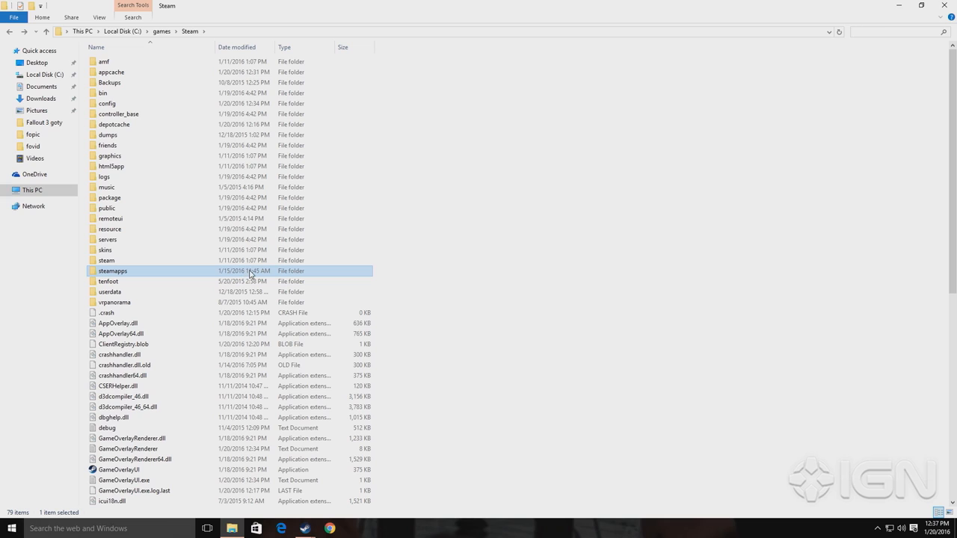
mouse_move(338, 176)
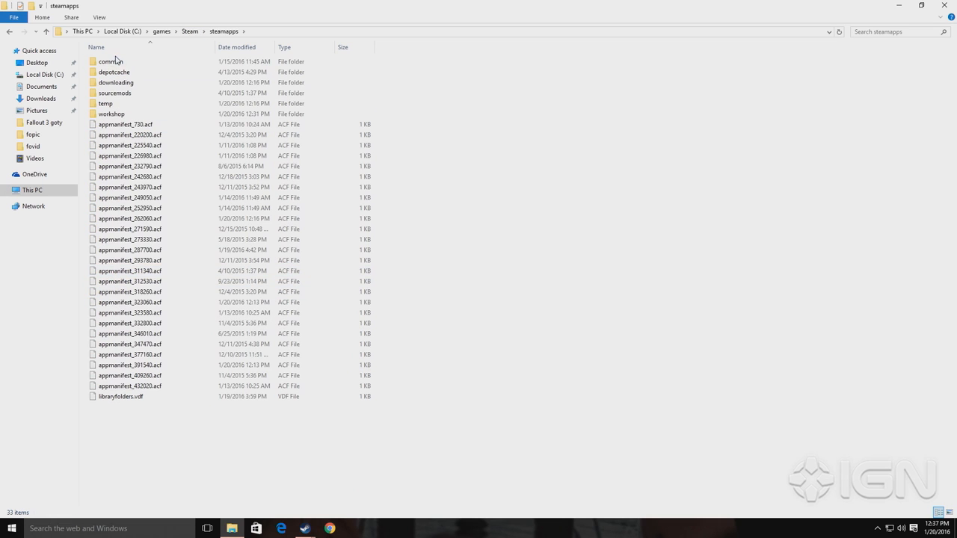
- Navigate through common > DarkestDungeon > shared into the hero folder
double_click(111, 61)
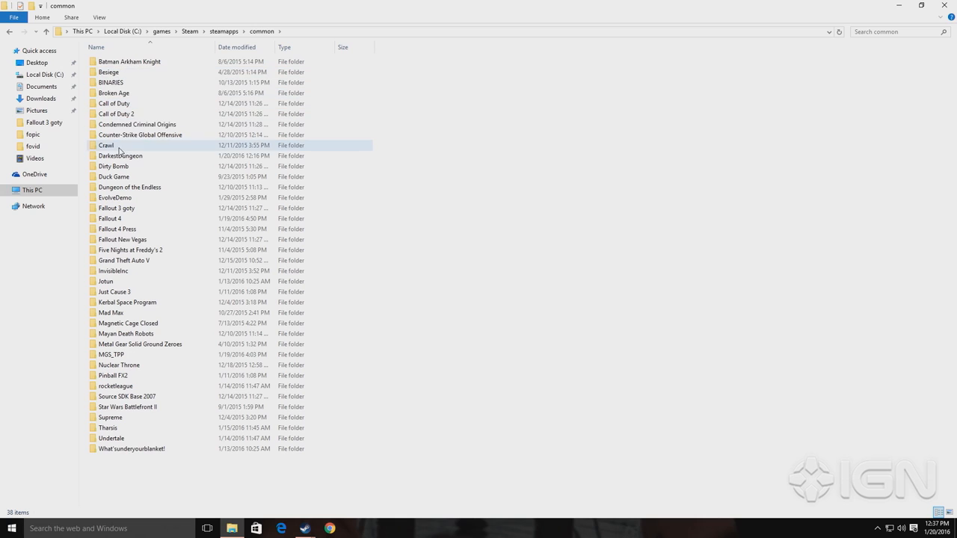
double_click(119, 156)
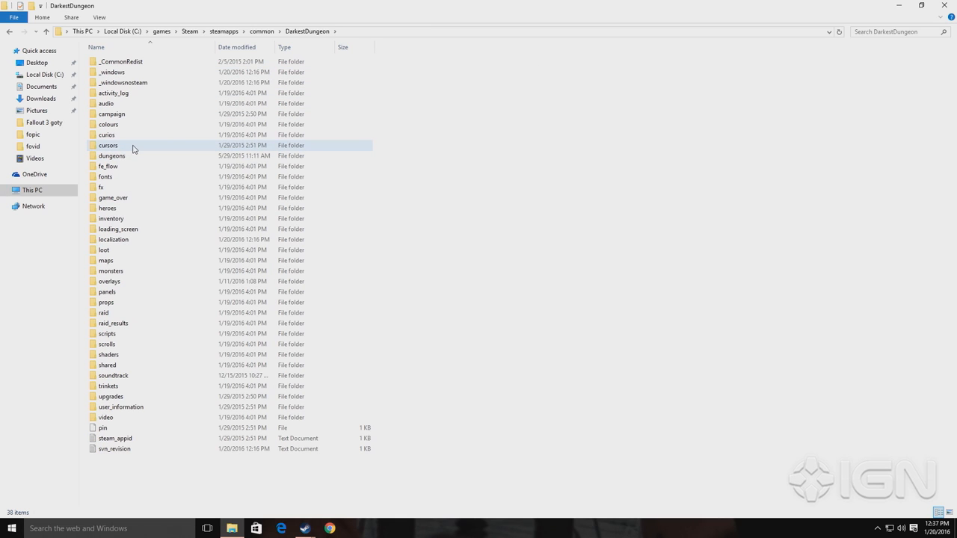
click(105, 176)
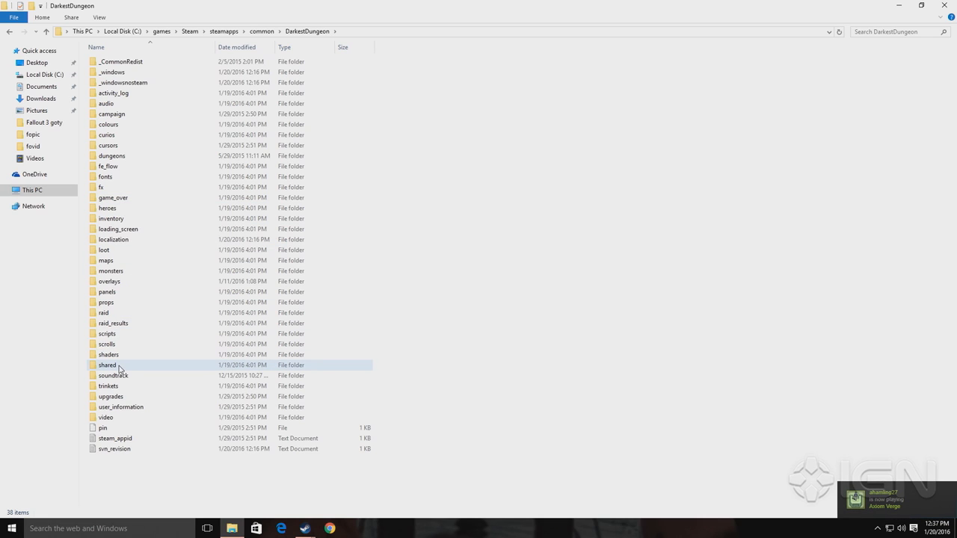
double_click(108, 365)
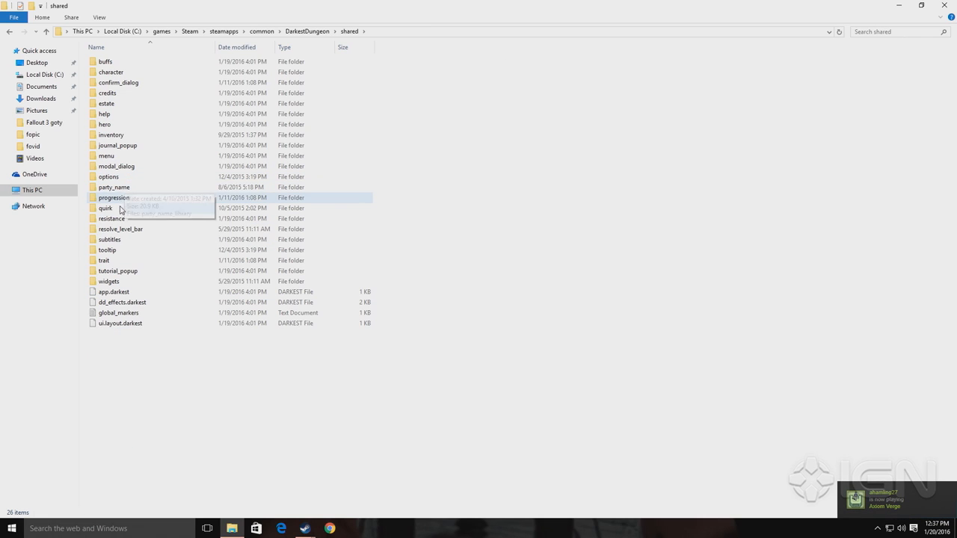
double_click(105, 124)
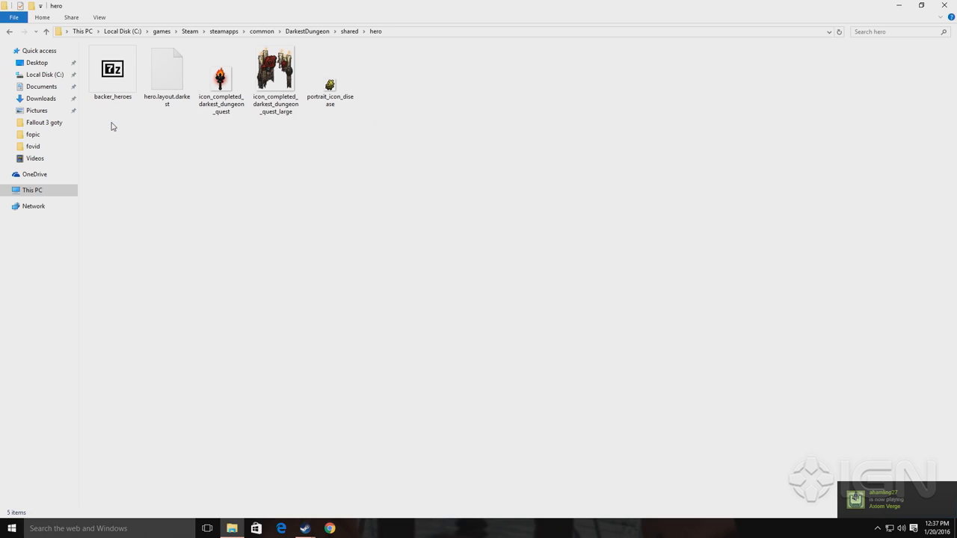
- Select the 116 KB backer_heroes file and bring up its context menu
click(112, 69)
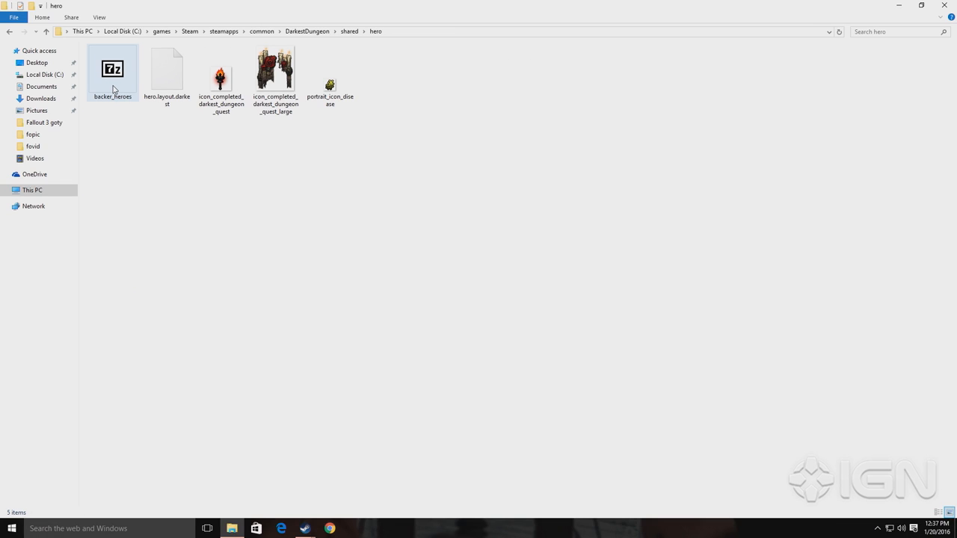
click(113, 69)
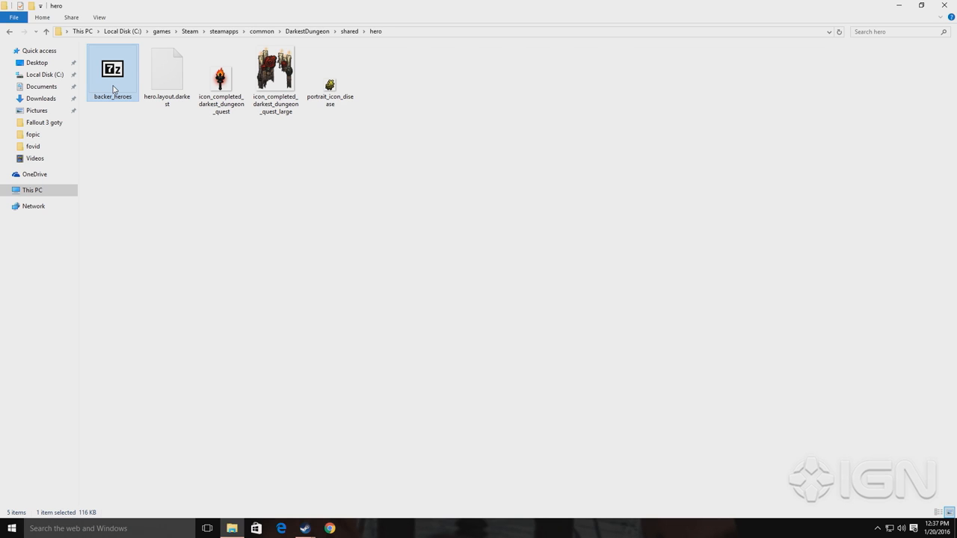
right_click(112, 69)
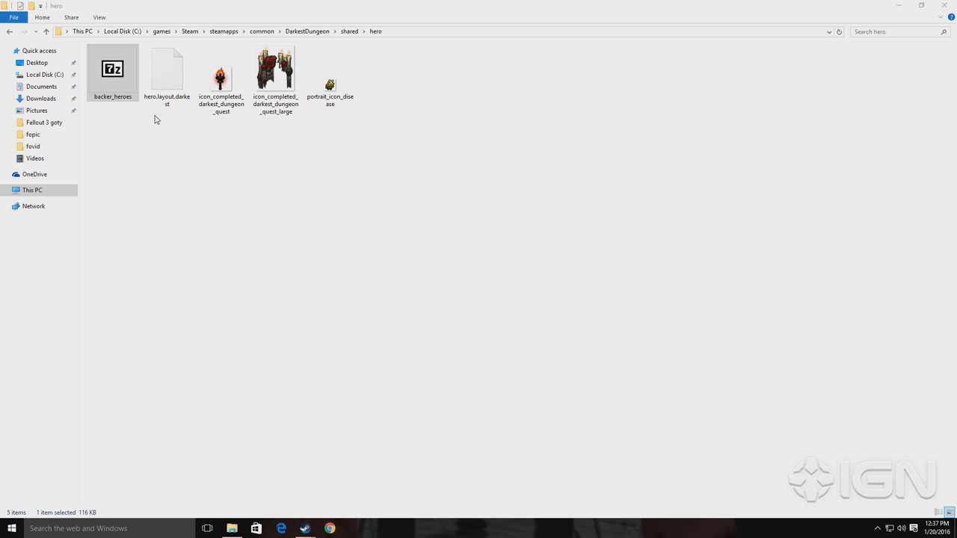
- Open backer_heroes with Notepad chosen from the More apps list
double_click(168, 72)
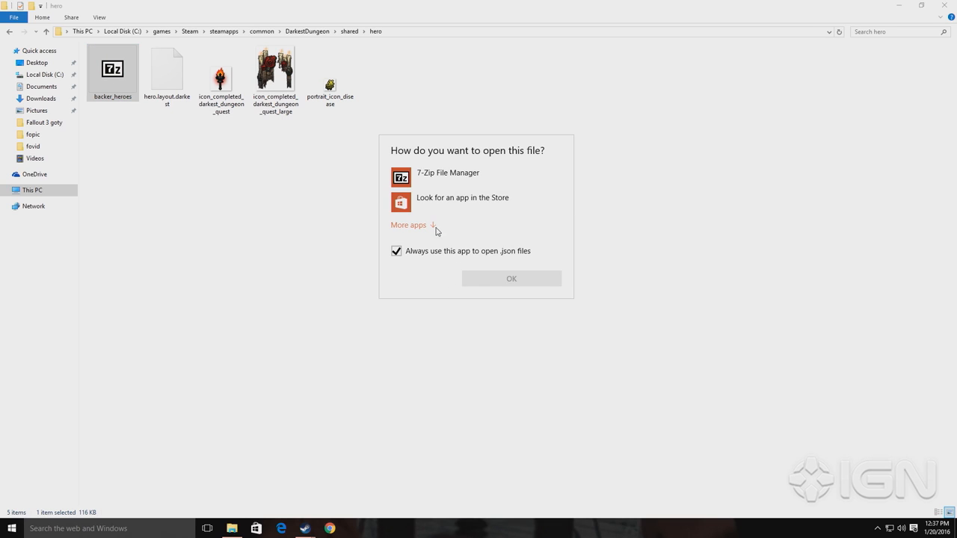
click(408, 225)
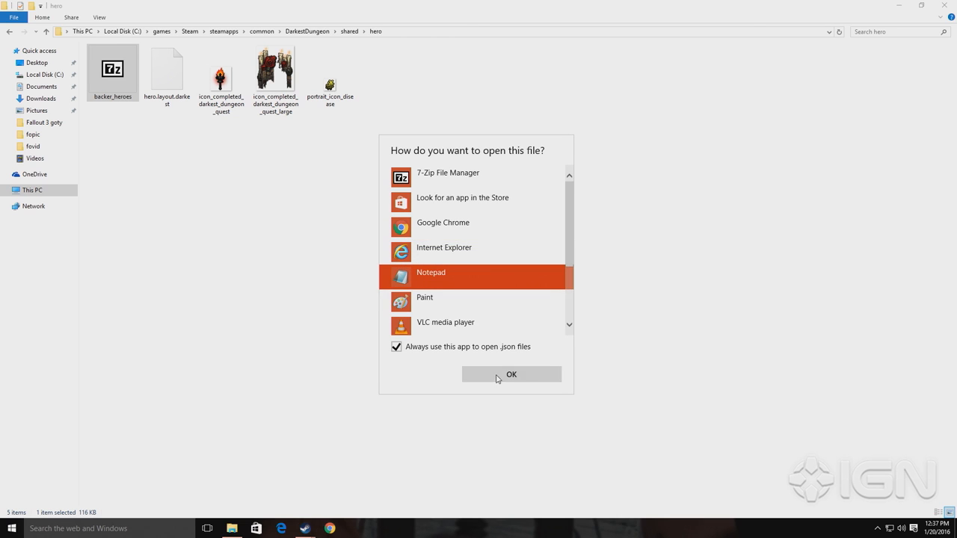
click(511, 374)
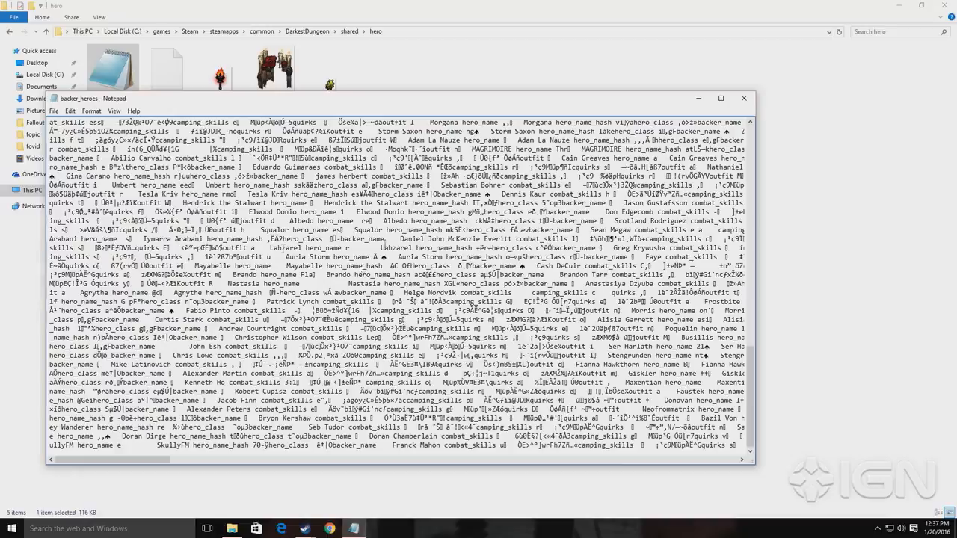
double_click(225, 203)
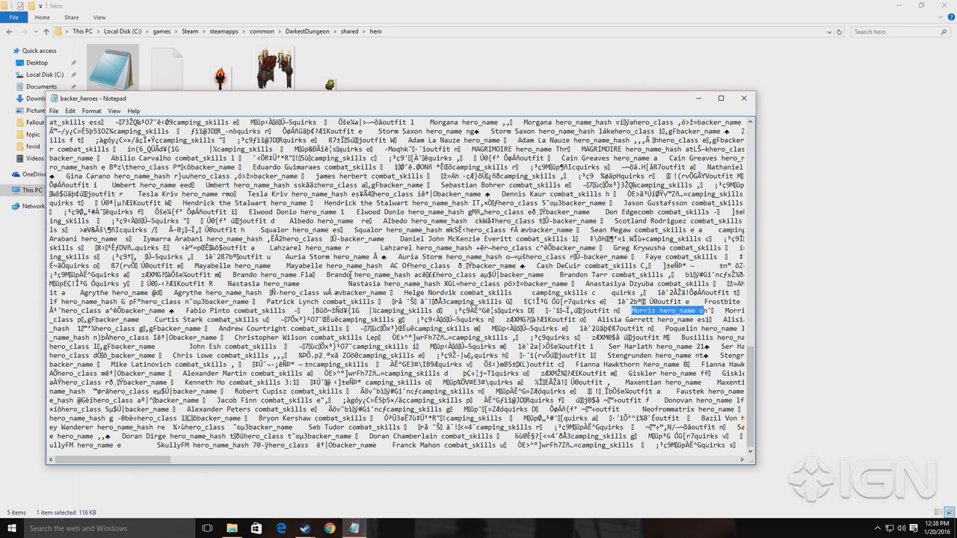
mouse_move(365, 284)
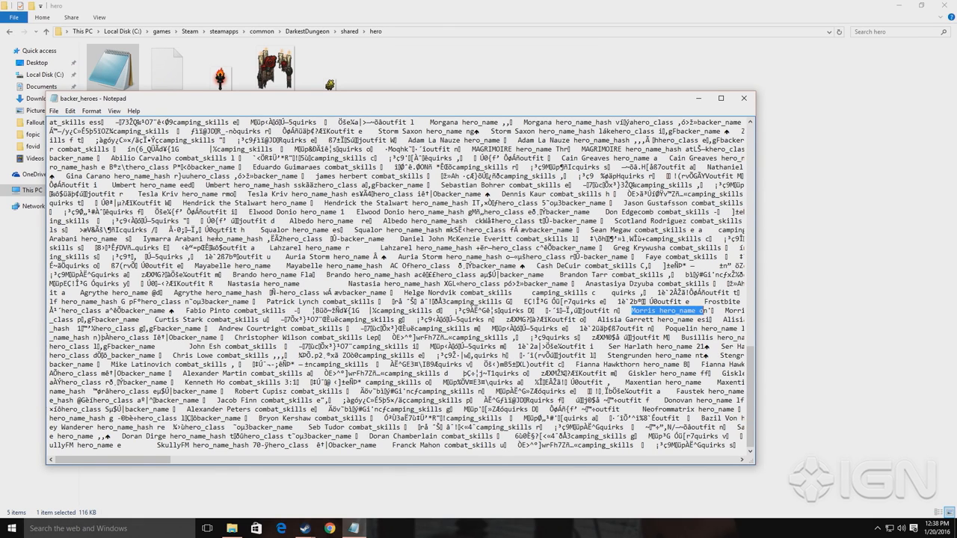
mouse_move(332, 236)
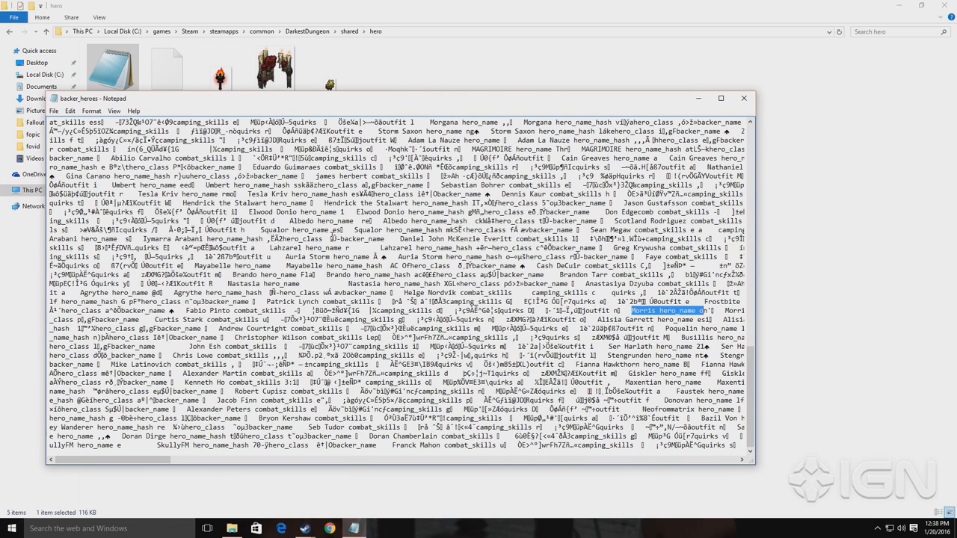
mouse_move(276, 304)
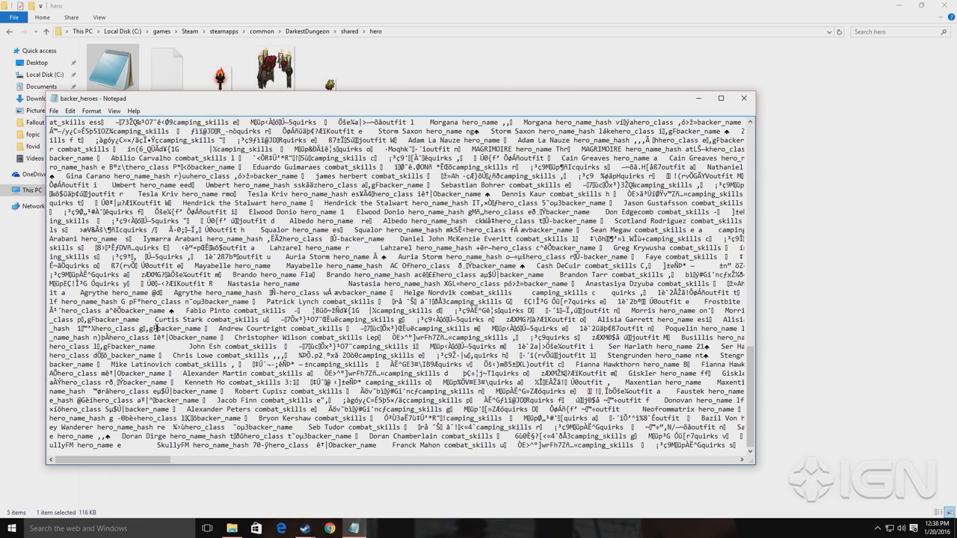
- Find the next 'longshot' match in the backer_heroes text
double_click(146, 329)
text(longshot)
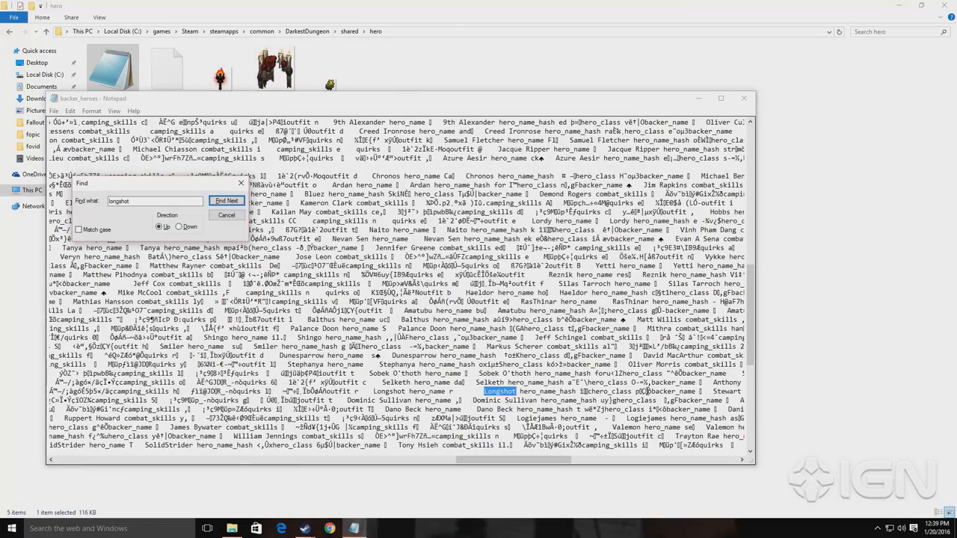
click(227, 201)
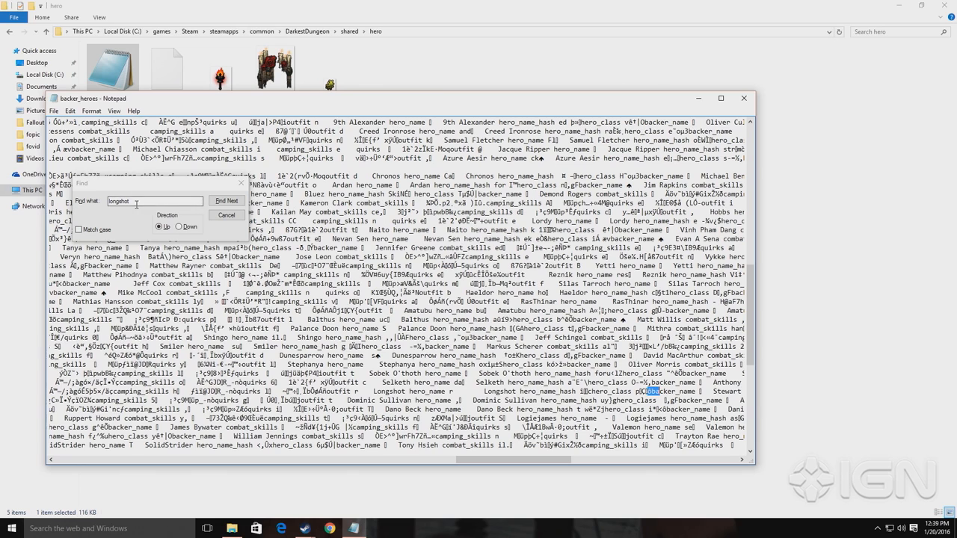
- Jump through five successive matches of the class code in backer_heroes.json with Find Next
click(227, 201)
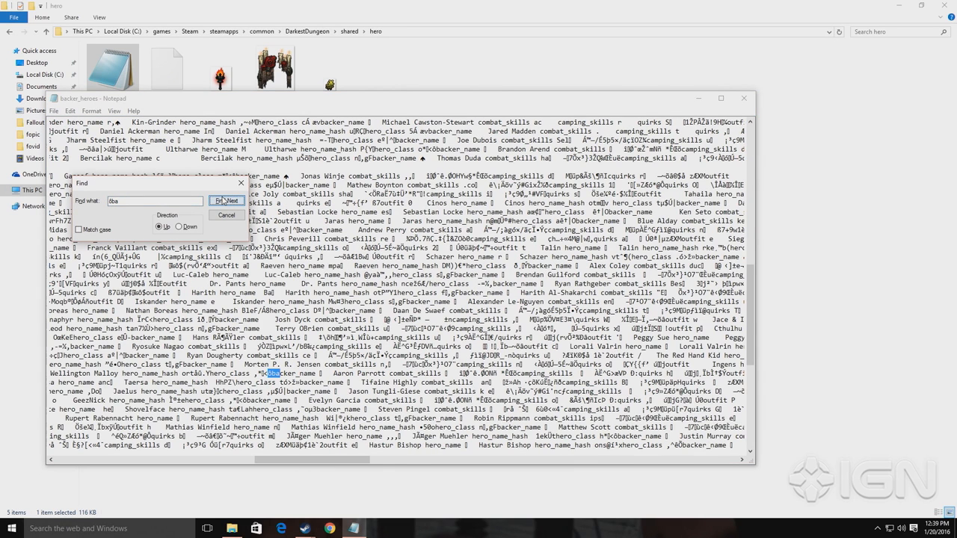
click(227, 200)
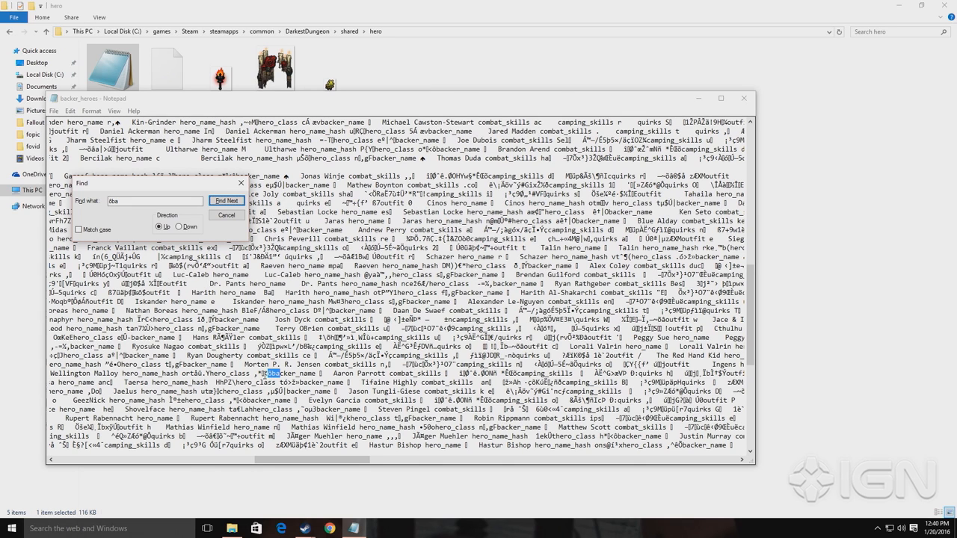
click(228, 200)
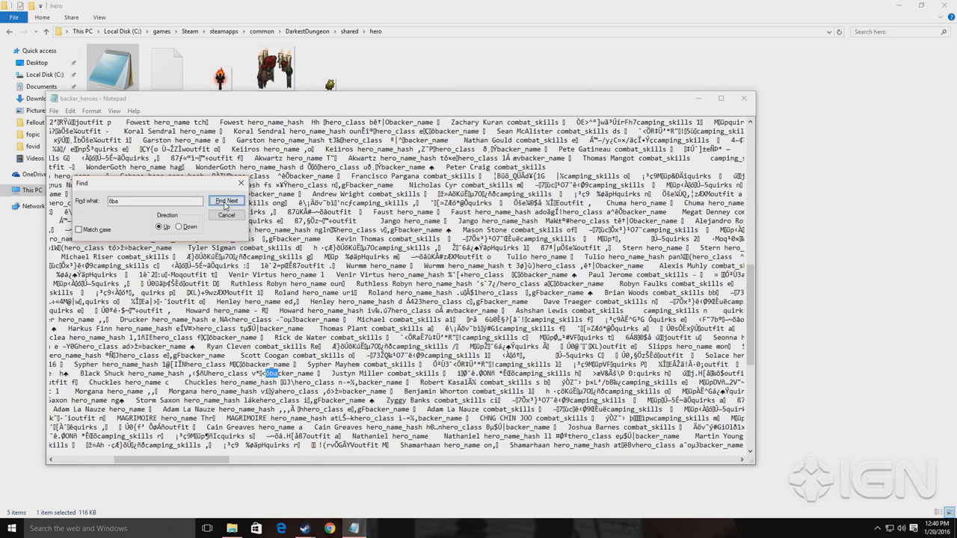
click(228, 200)
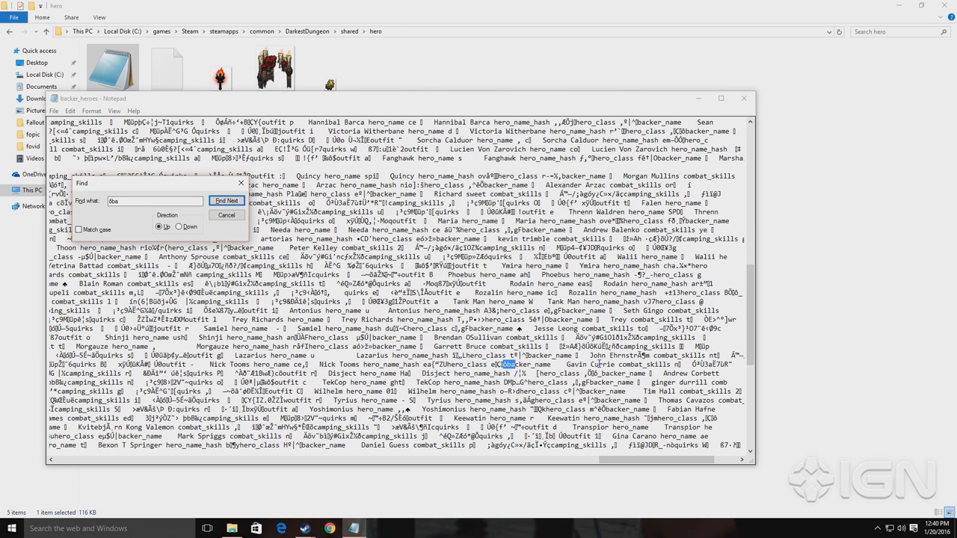
click(227, 200)
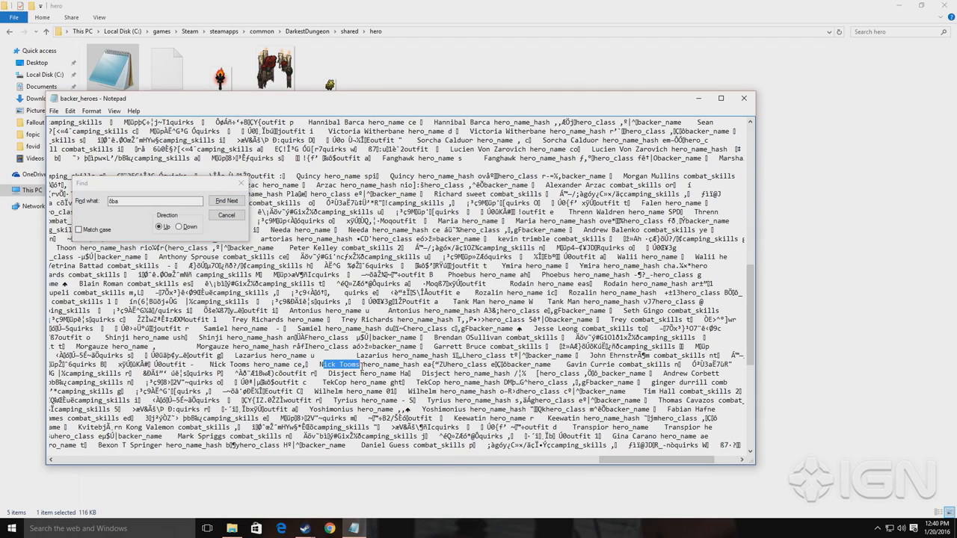